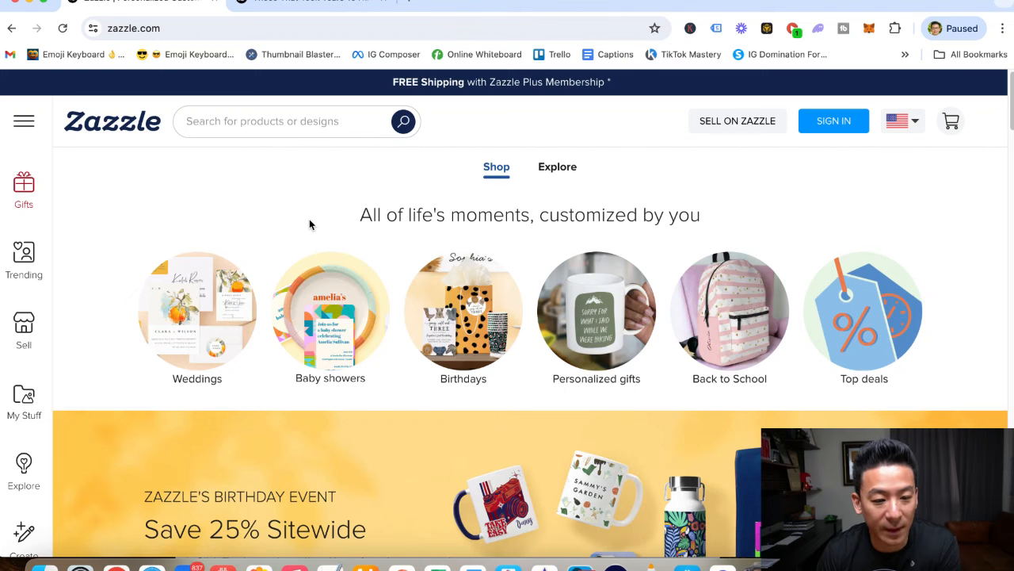
mouse_move(202, 206)
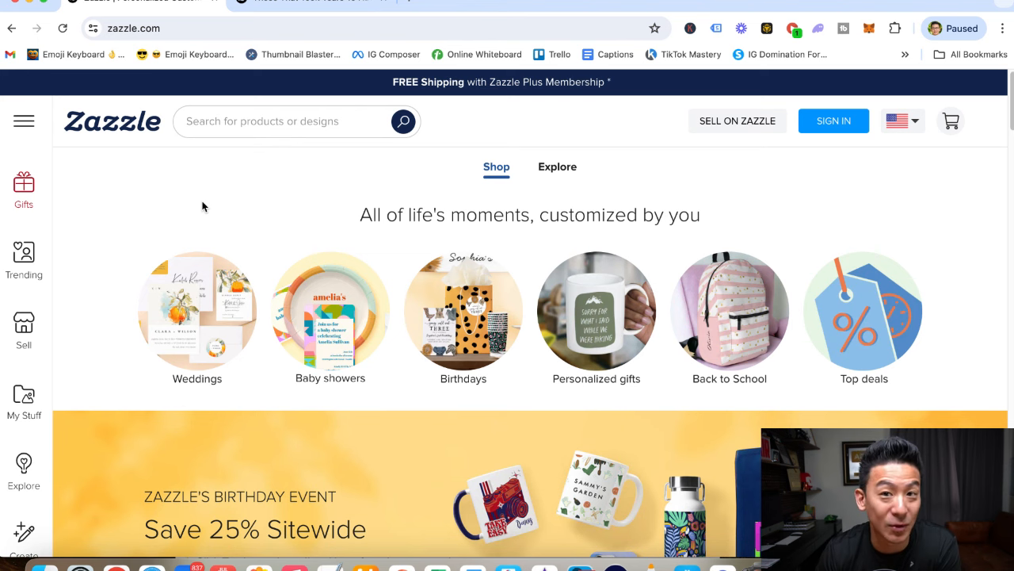
- Browse the homepage and open the gift categories for everyone
scroll("down", 3)
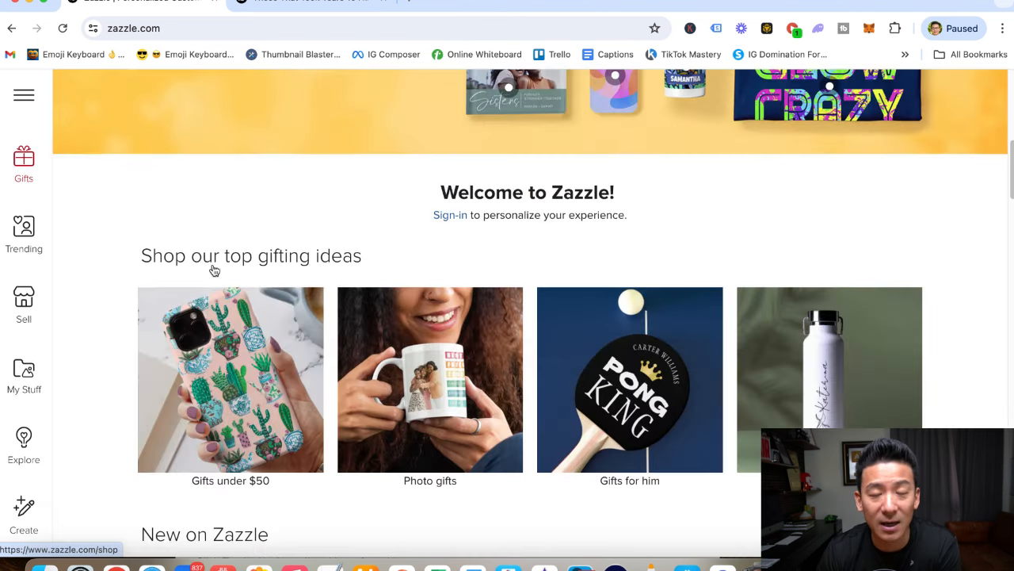
scroll("down", 3)
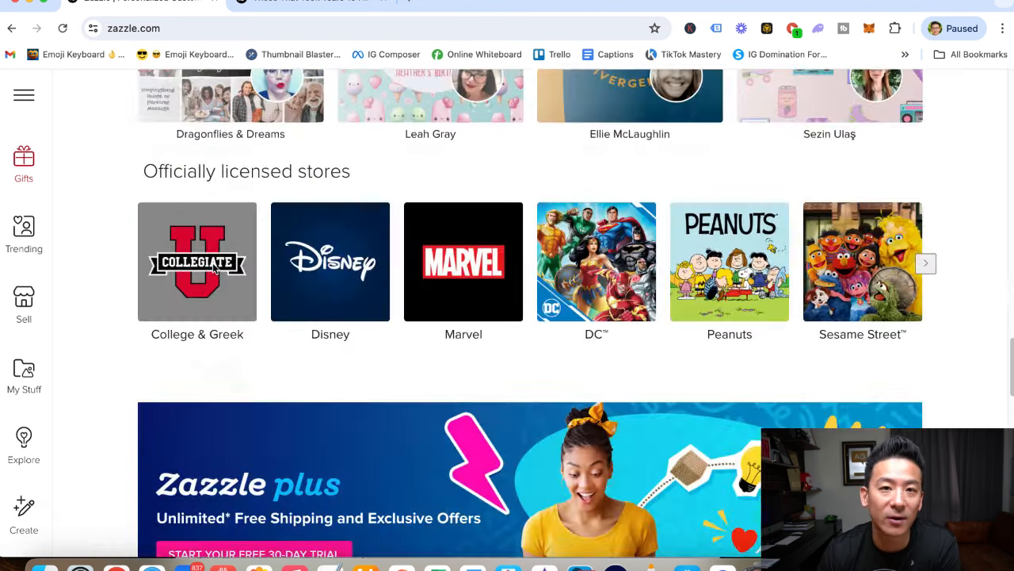
scroll("down", 3)
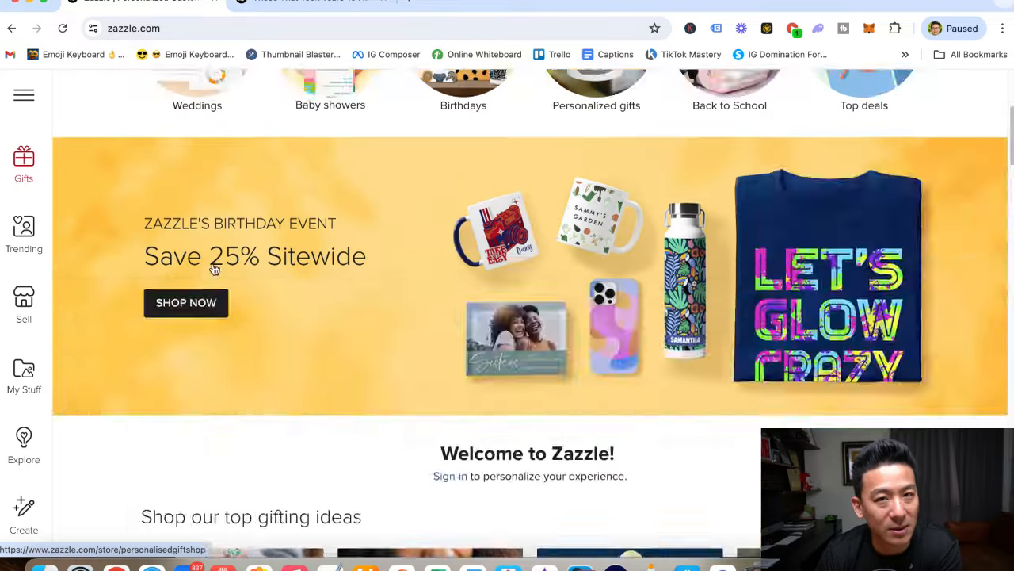
scroll("up", 3)
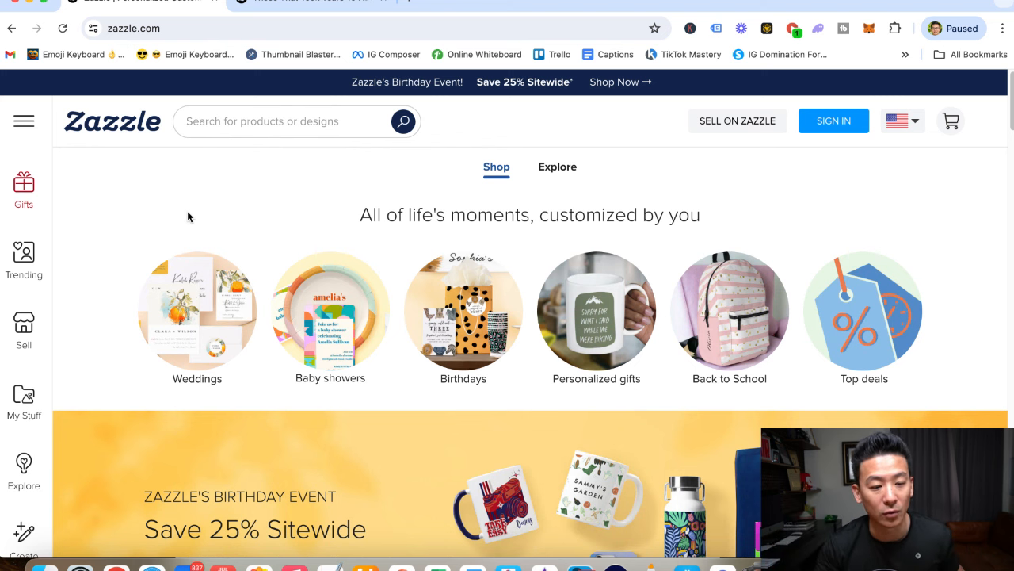
mouse_move(82, 194)
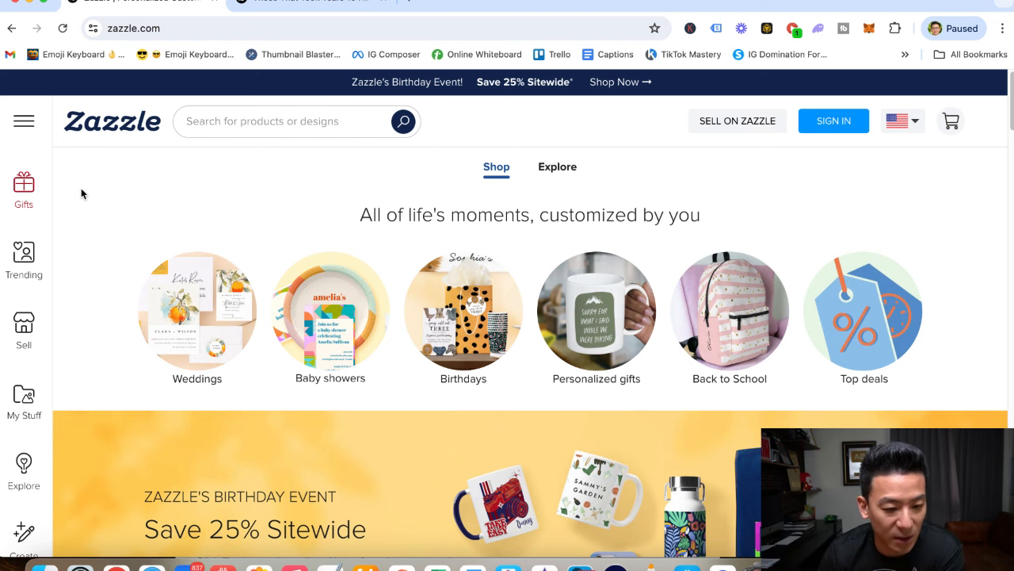
left_click(24, 189)
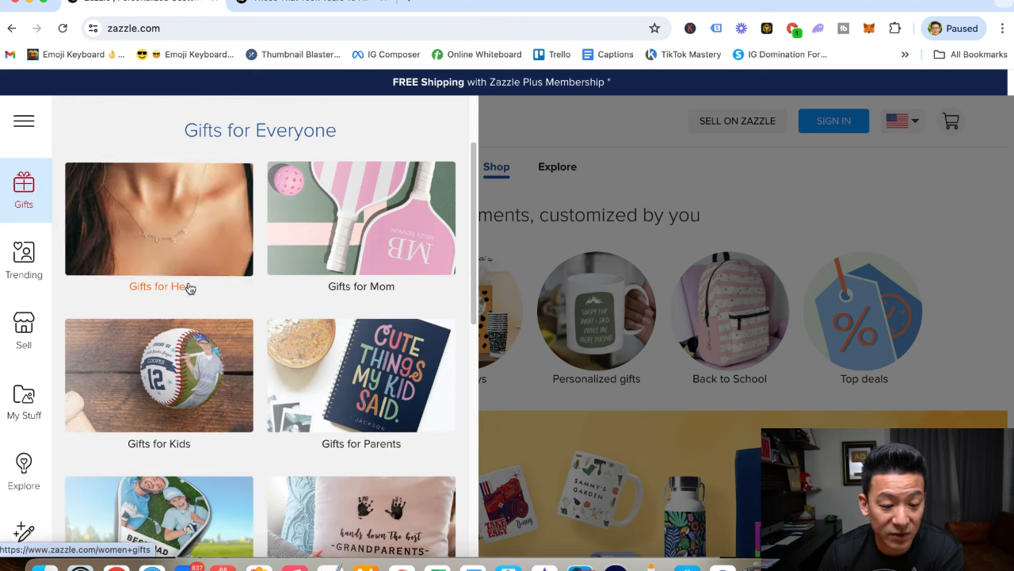
scroll("down", 3)
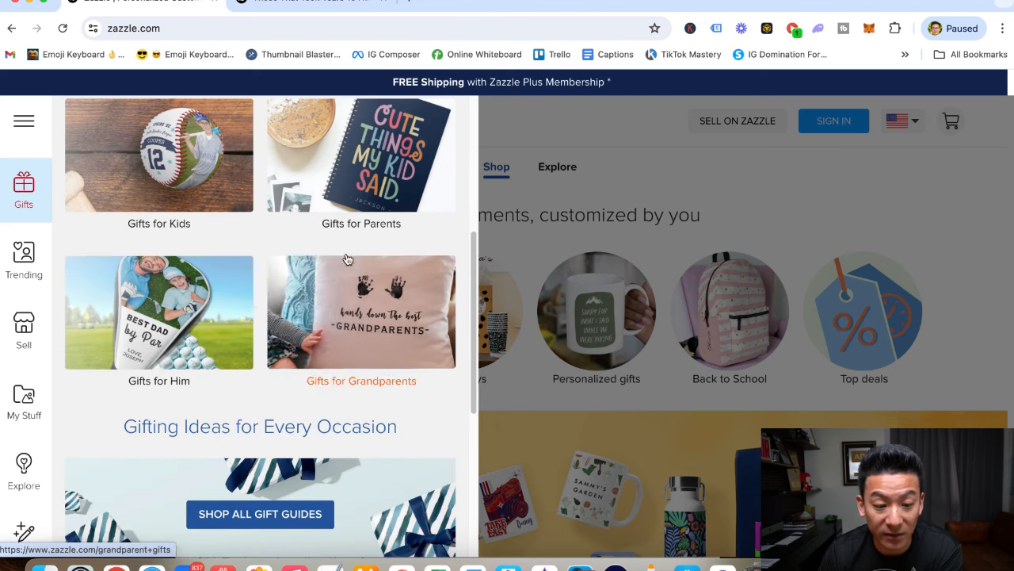
mouse_move(159, 311)
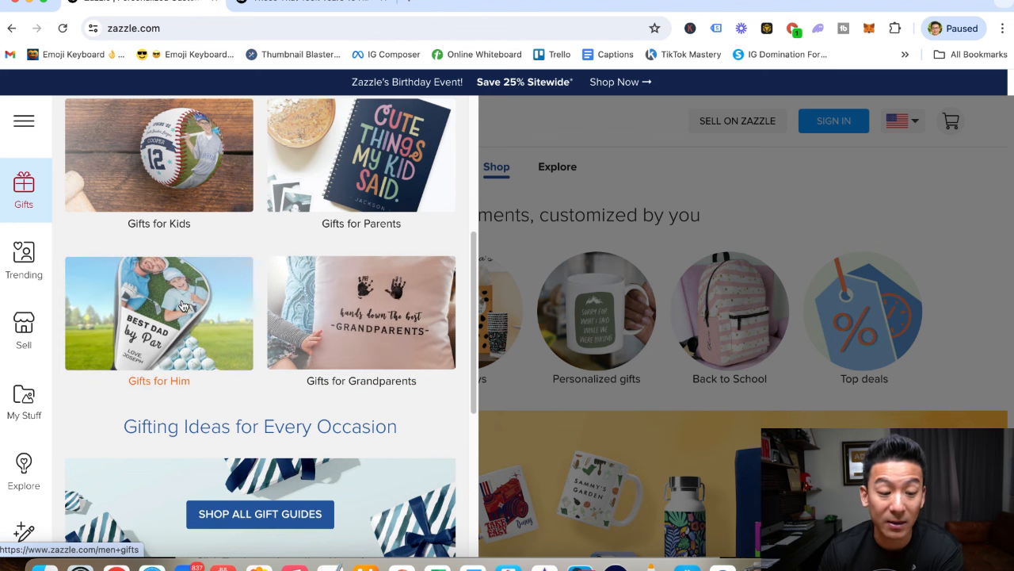
mouse_move(182, 306)
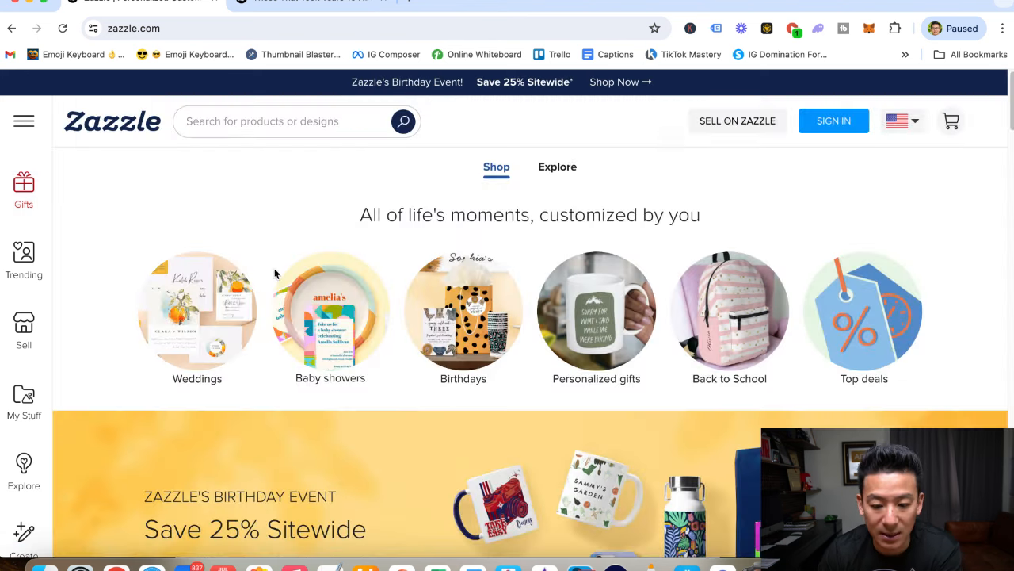
- Scroll further down the homepage past the gifting ideas
scroll("down", 3)
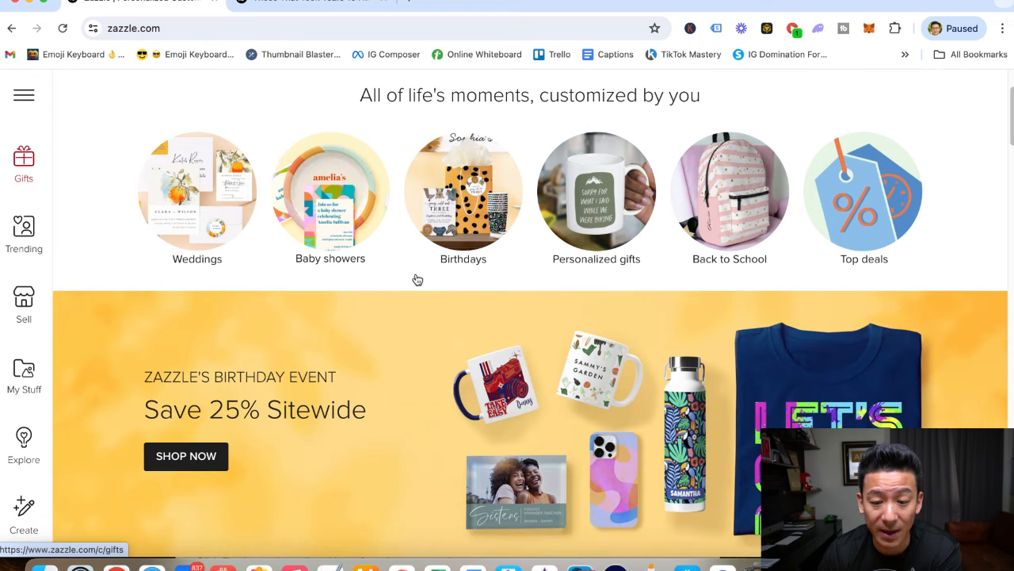
mouse_move(325, 289)
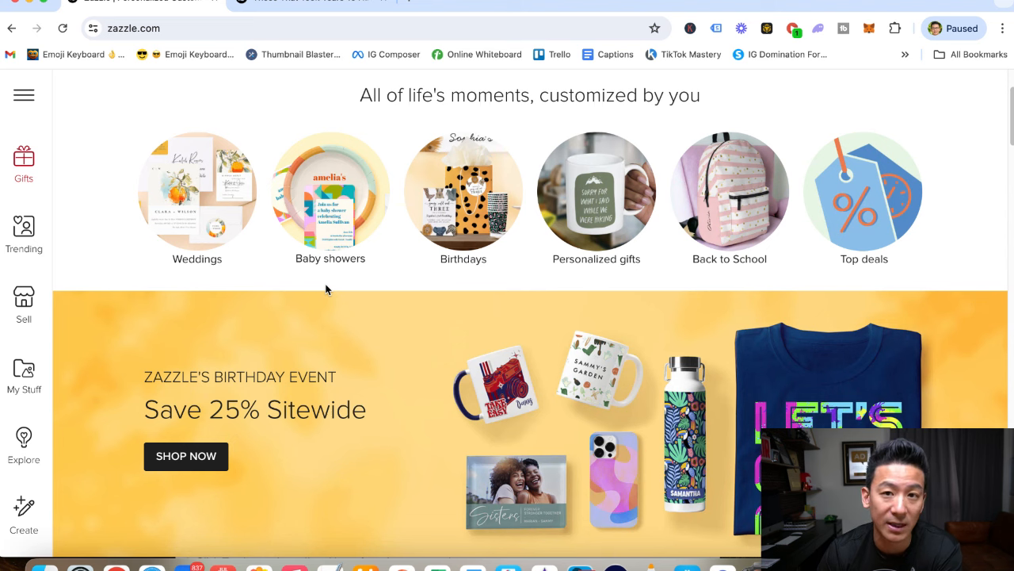
scroll("down", 3)
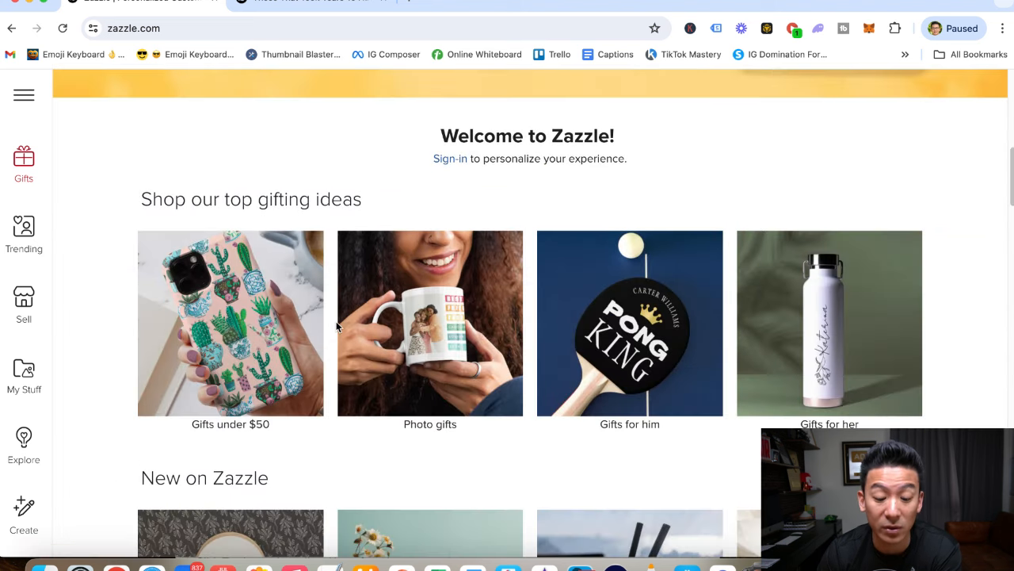
scroll("down", 3)
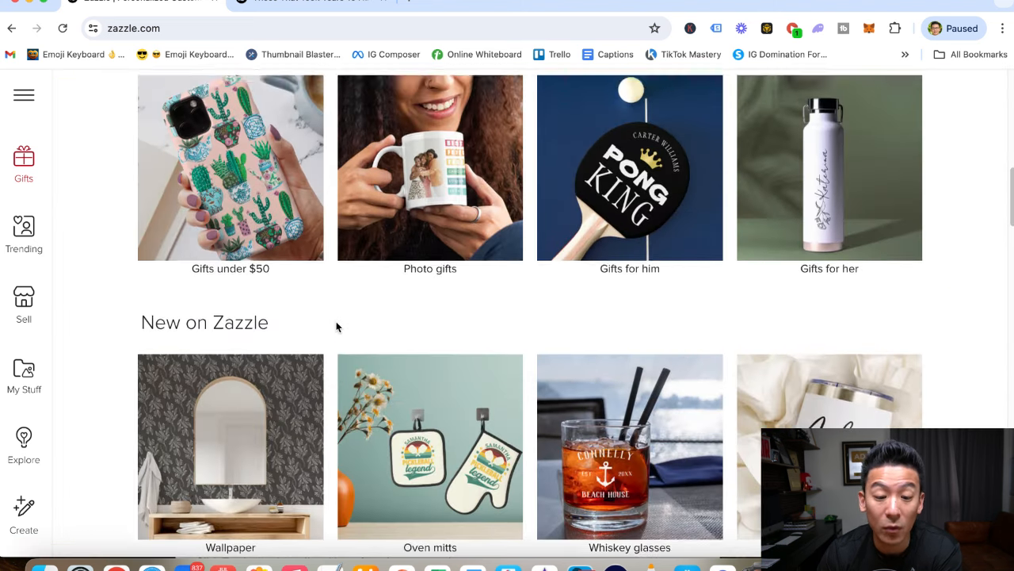
scroll("down", 3)
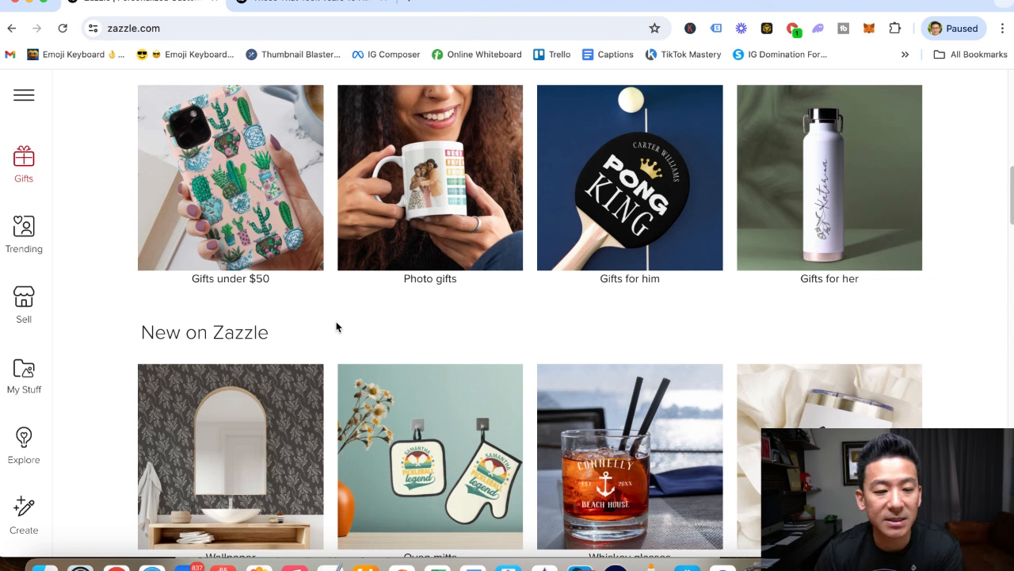
scroll("down", 3)
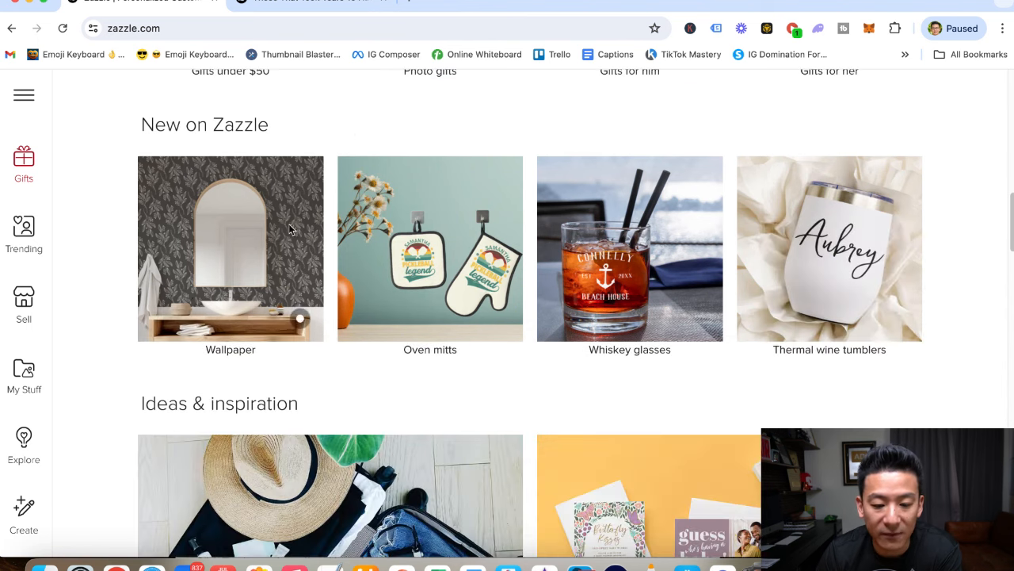
scroll("up", 3)
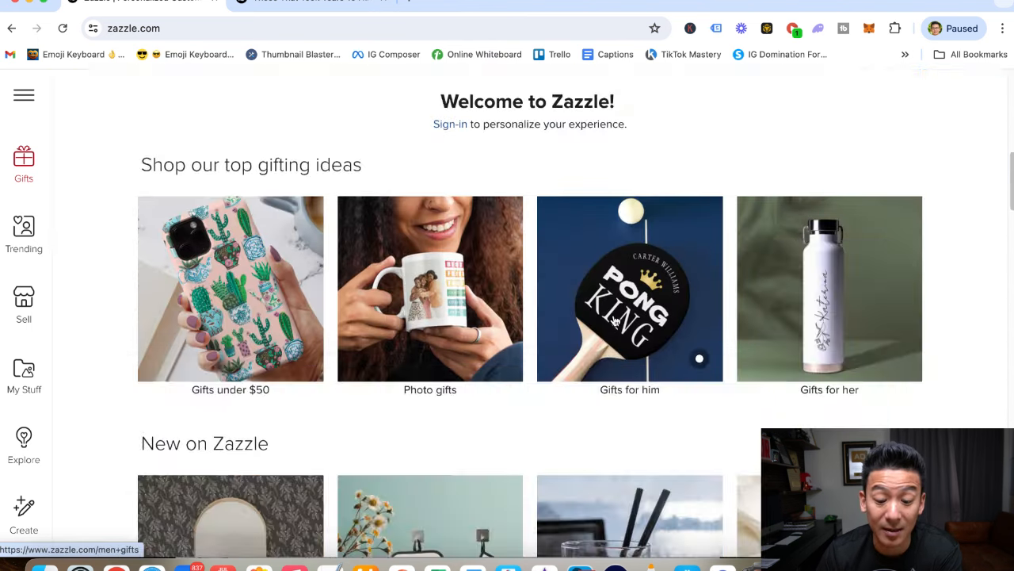
scroll("down", 3)
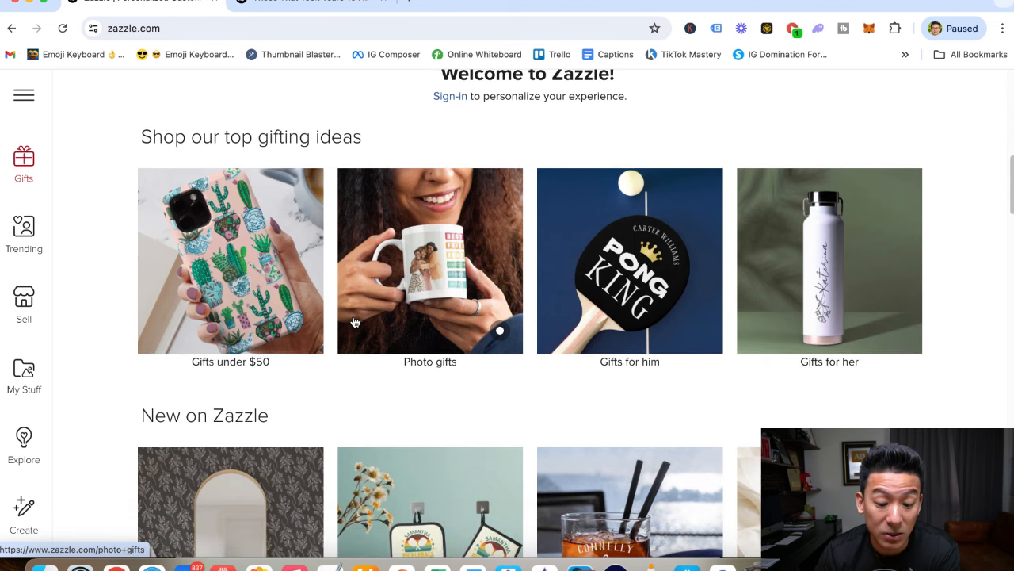
mouse_move(293, 401)
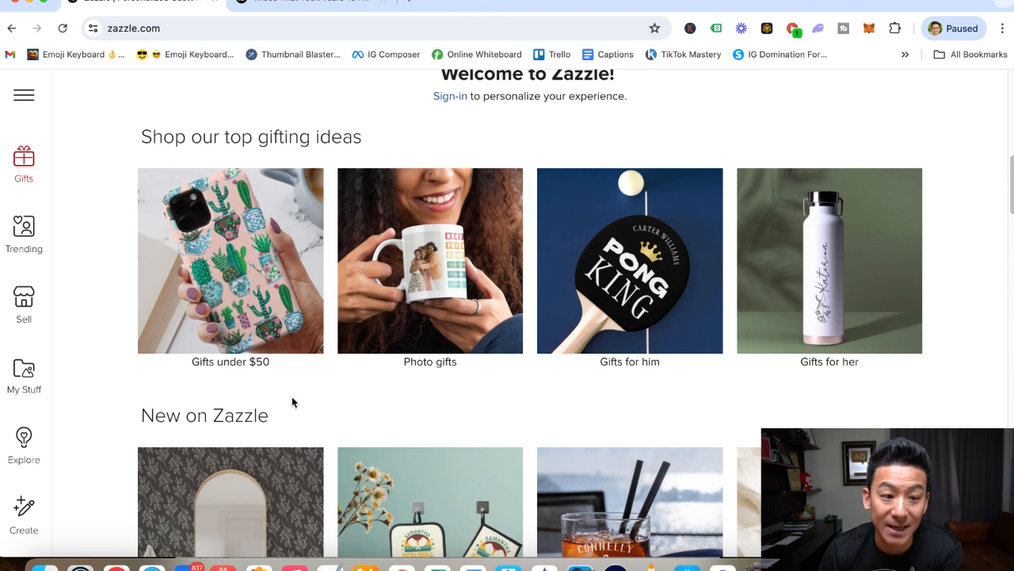
mouse_move(78, 213)
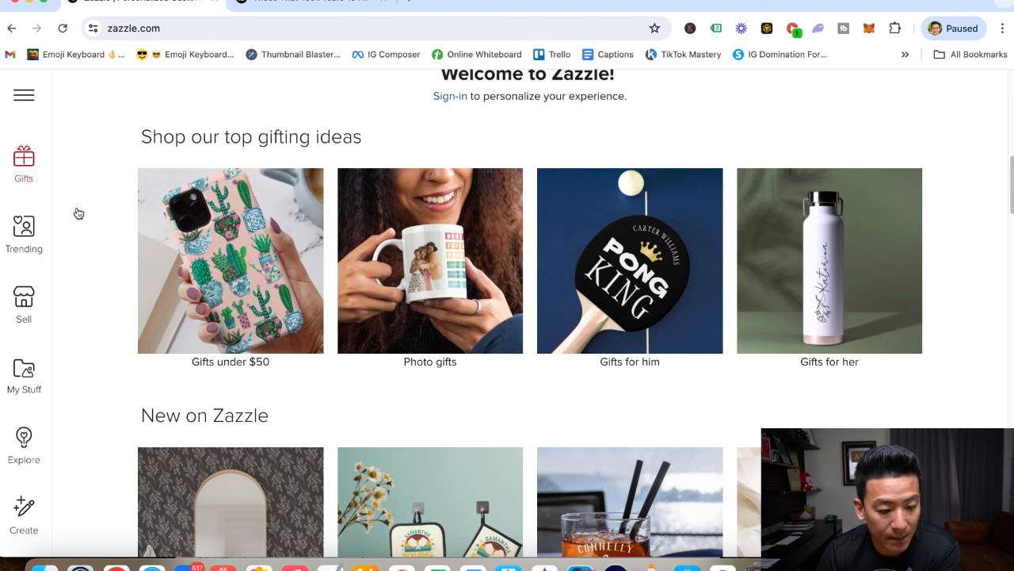
mouse_move(143, 244)
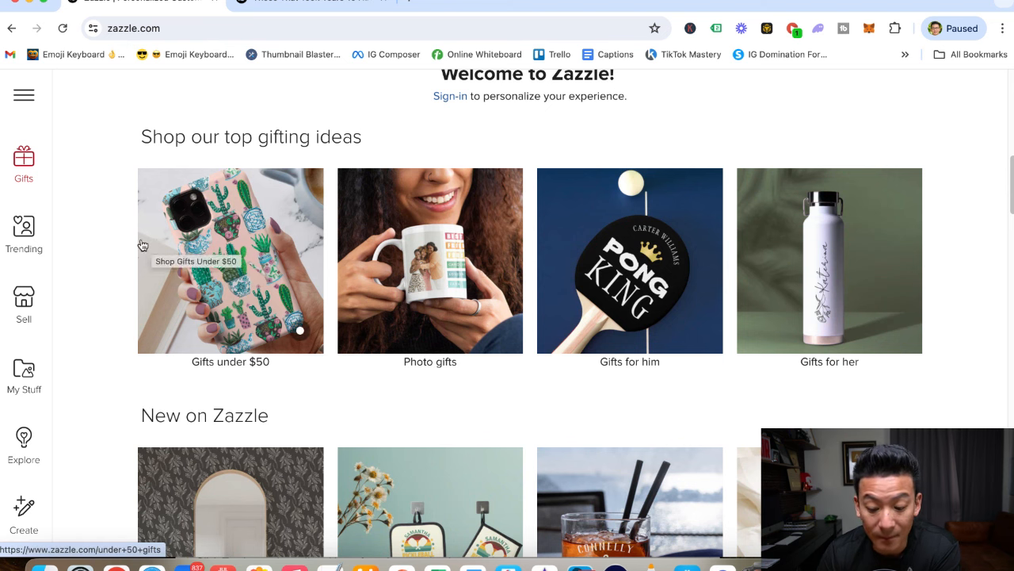
scroll("down", 3)
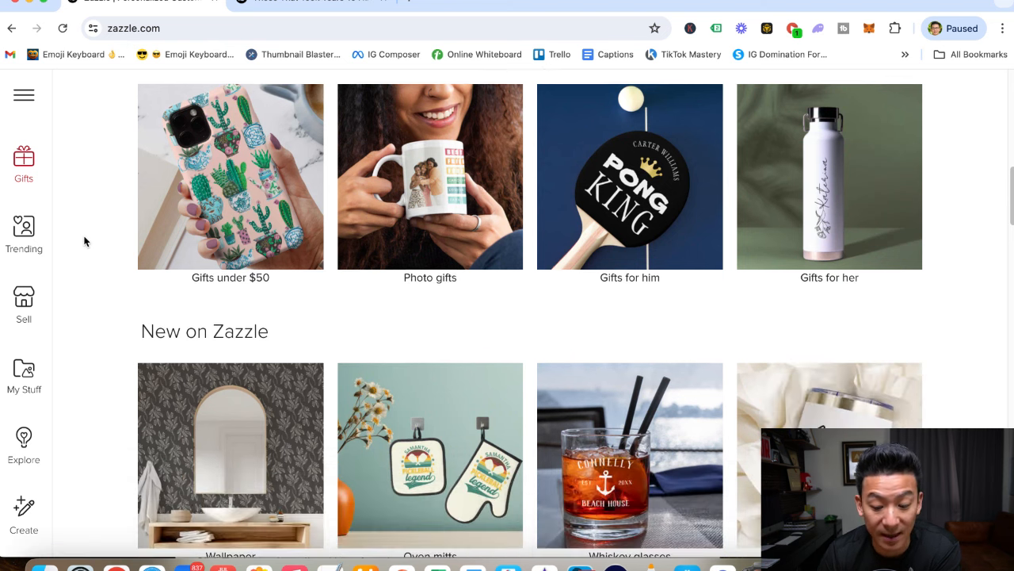
scroll("down", 3)
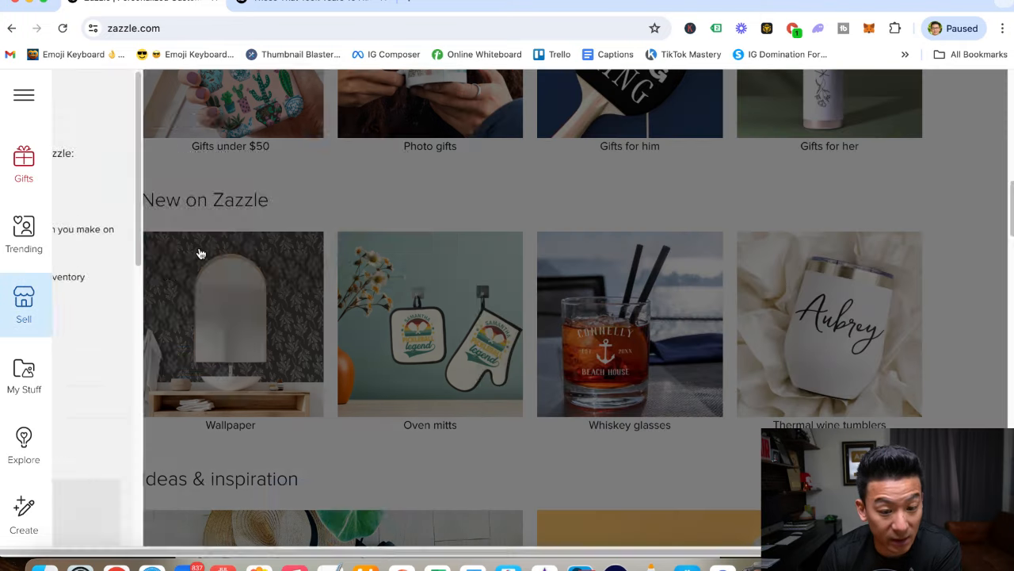
- Open the Sell on Zazzle information panel from the left sidebar
left_click(24, 305)
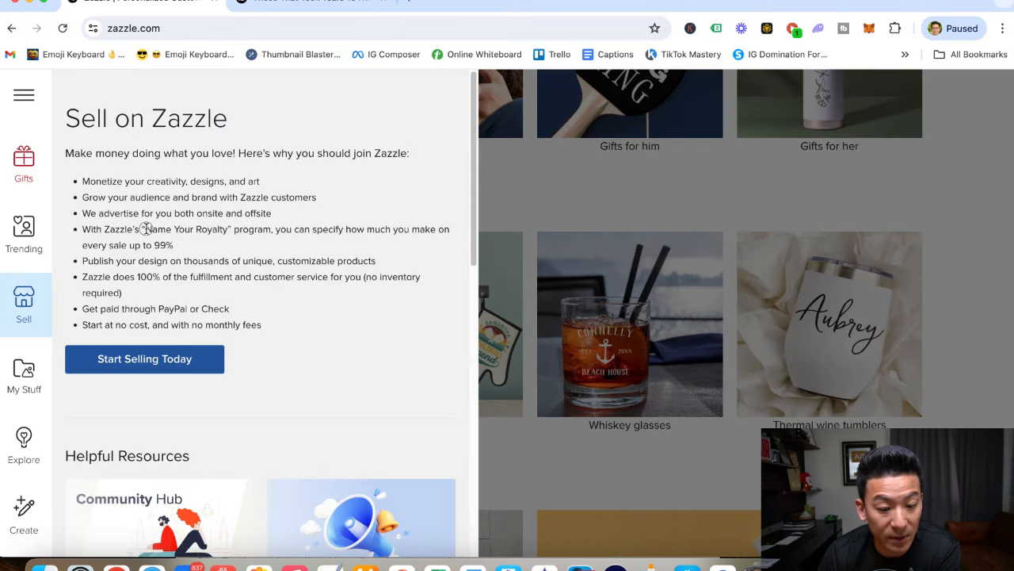
left_click_drag(135, 229, 166, 245)
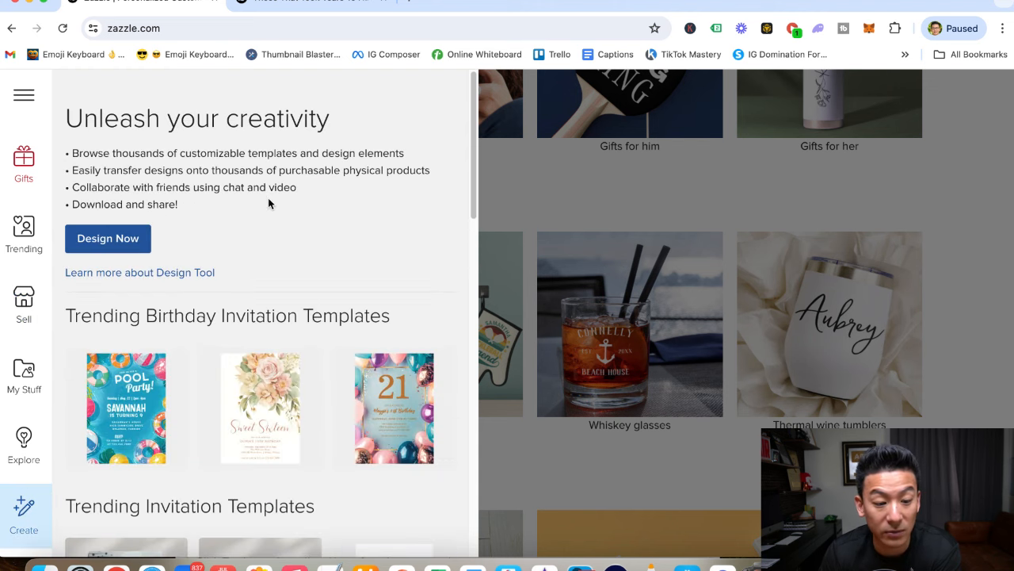
- Scroll the Create panel through trending images and blank products, then reopen the selling overview
scroll("down", 3)
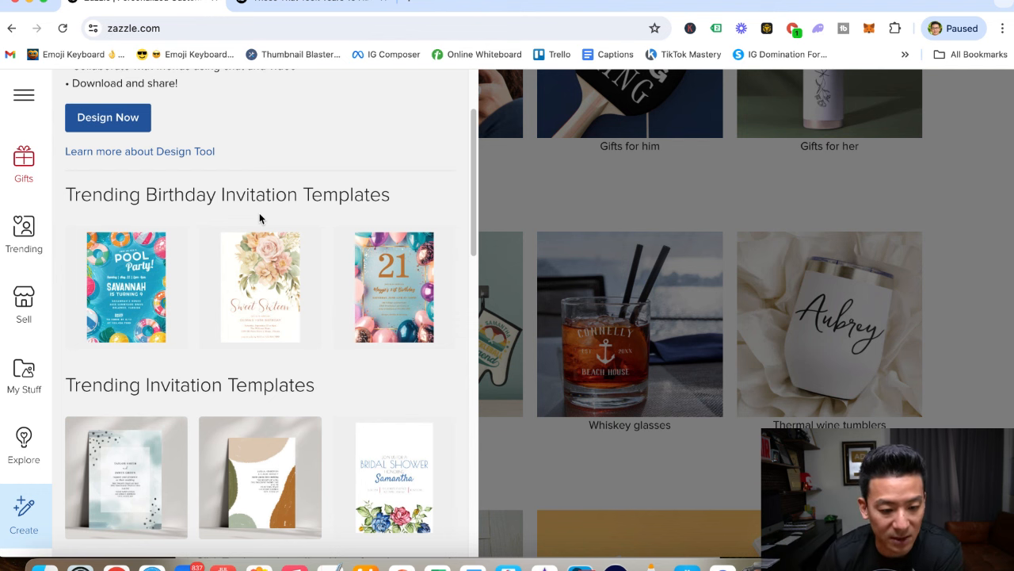
scroll("down", 3)
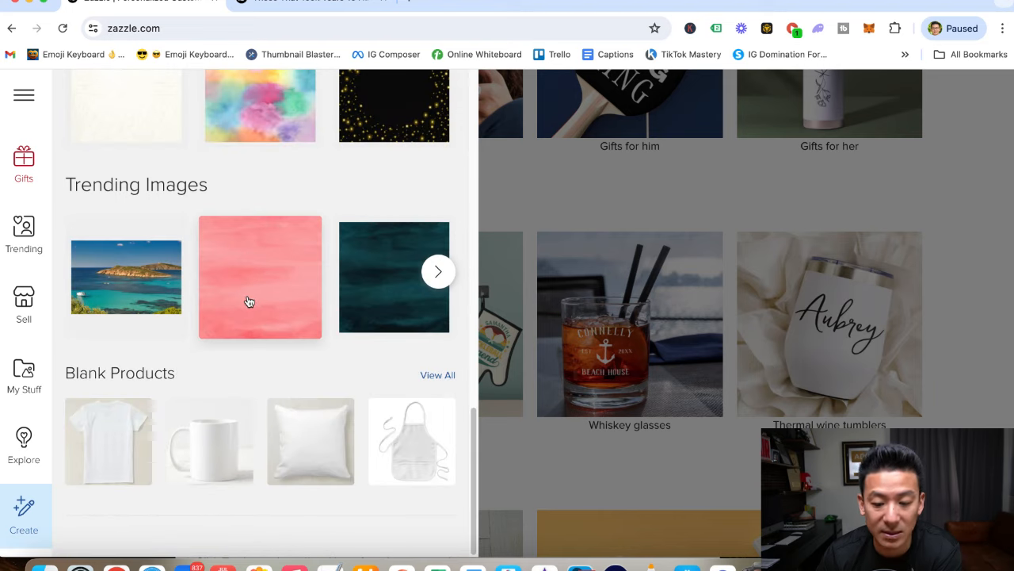
mouse_move(246, 291)
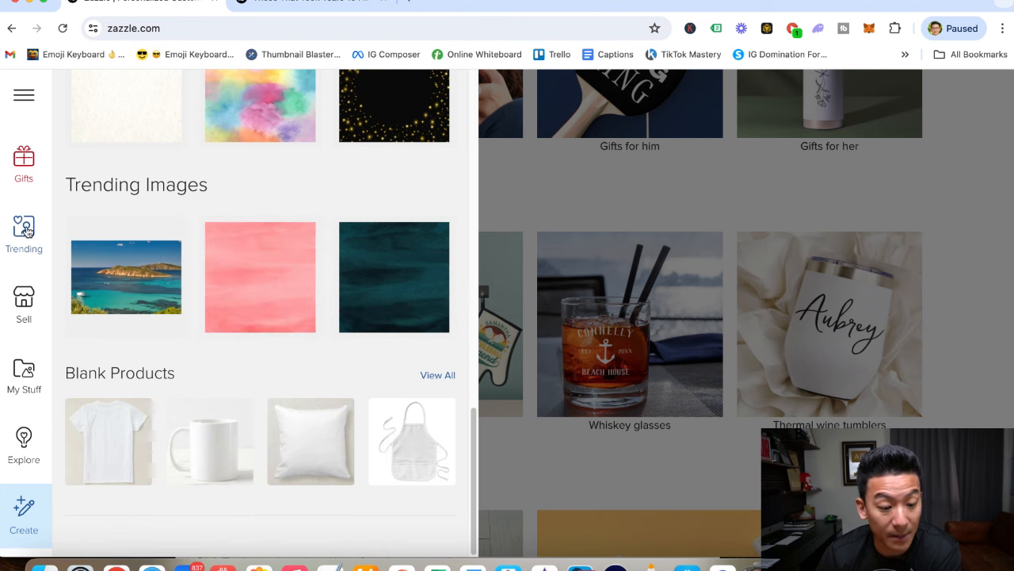
left_click(24, 305)
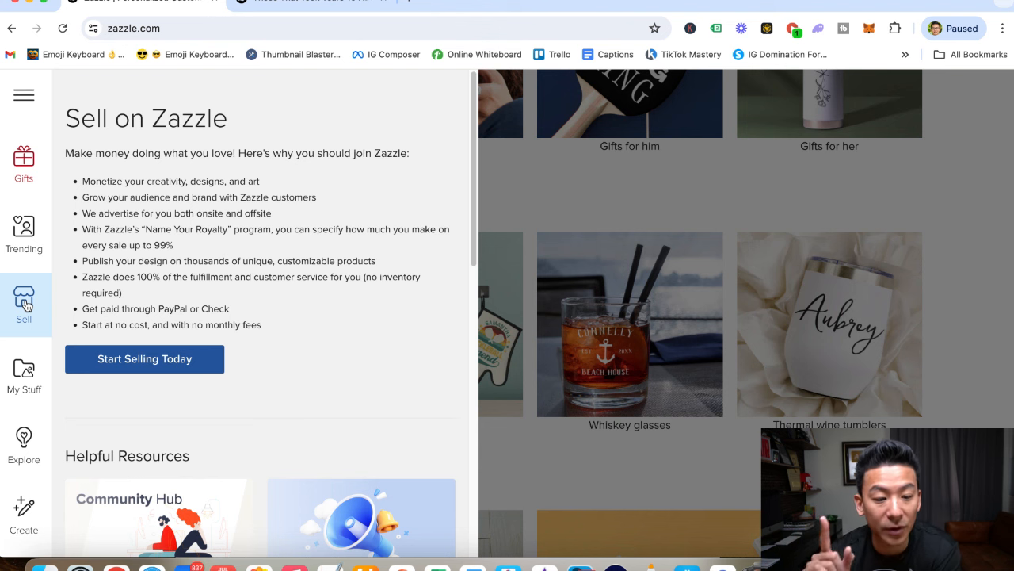
mouse_move(432, 157)
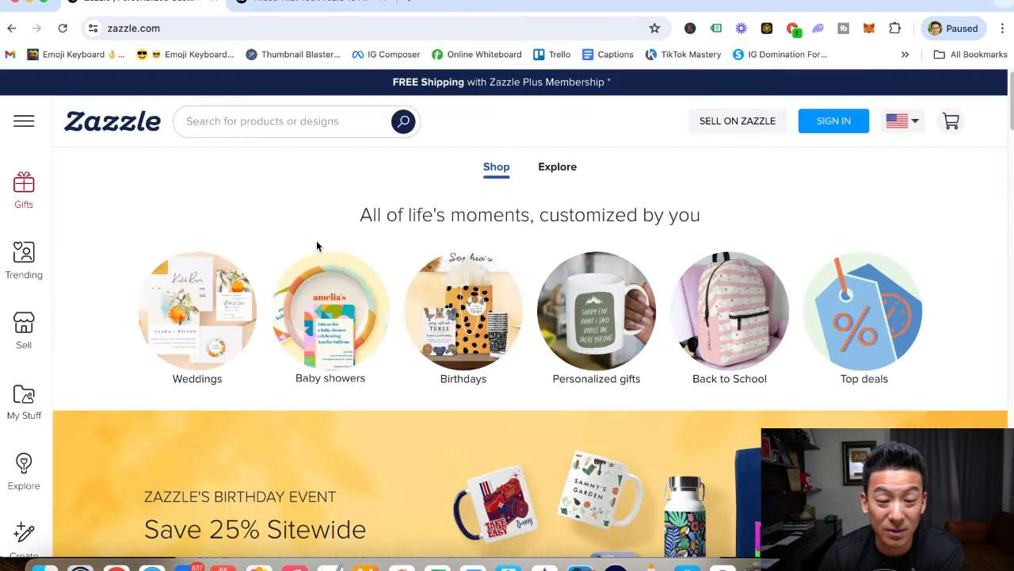
- Scroll to the homepage's life's-moments categories like Baby showers and Birthdays
scroll("down", 3)
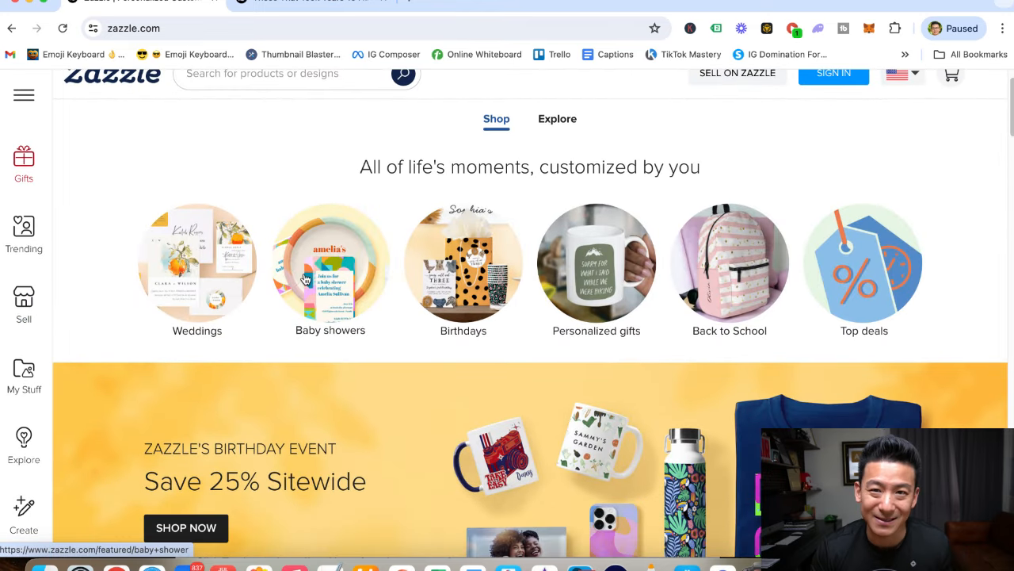
mouse_move(331, 278)
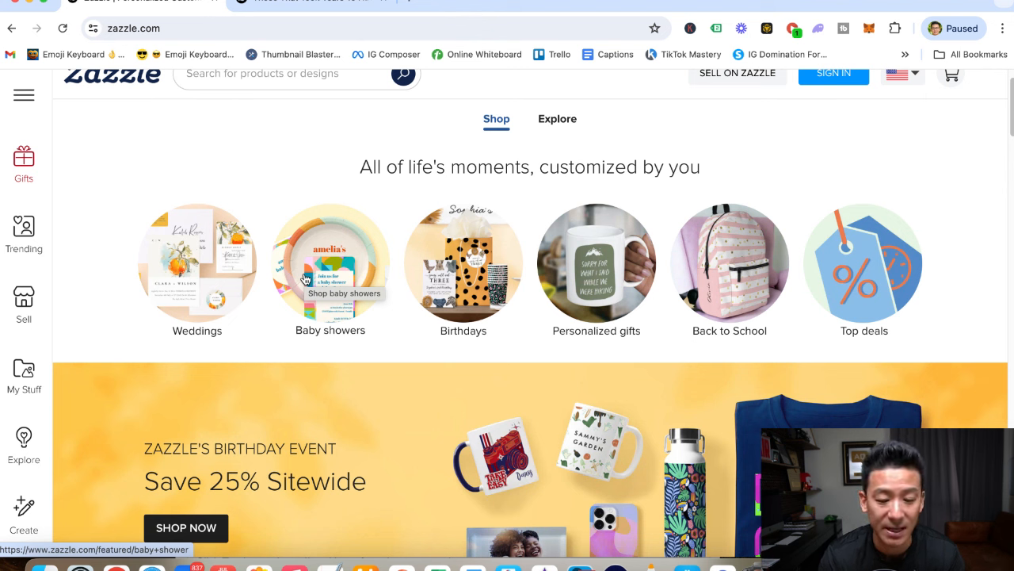
mouse_move(321, 238)
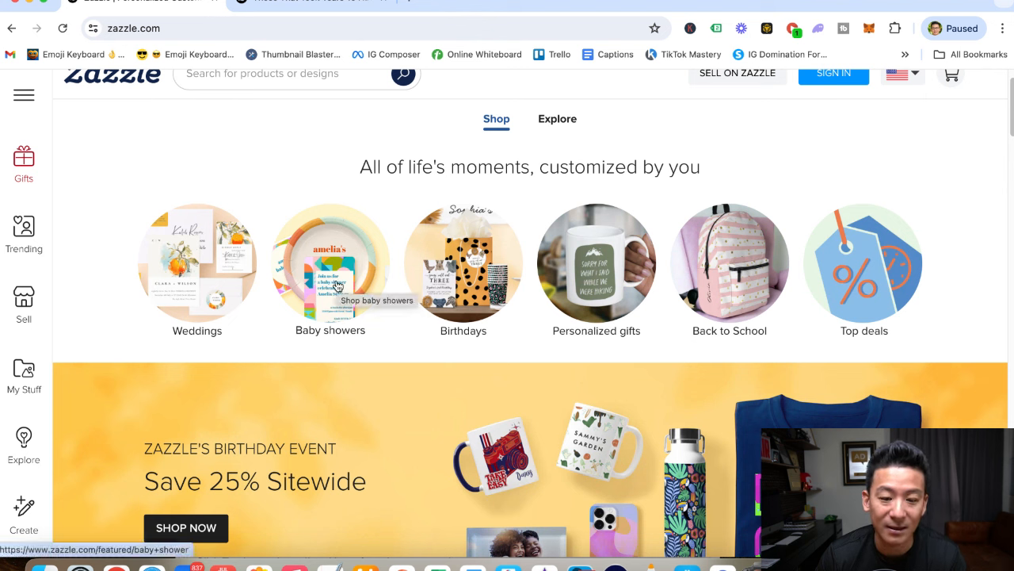
mouse_move(467, 278)
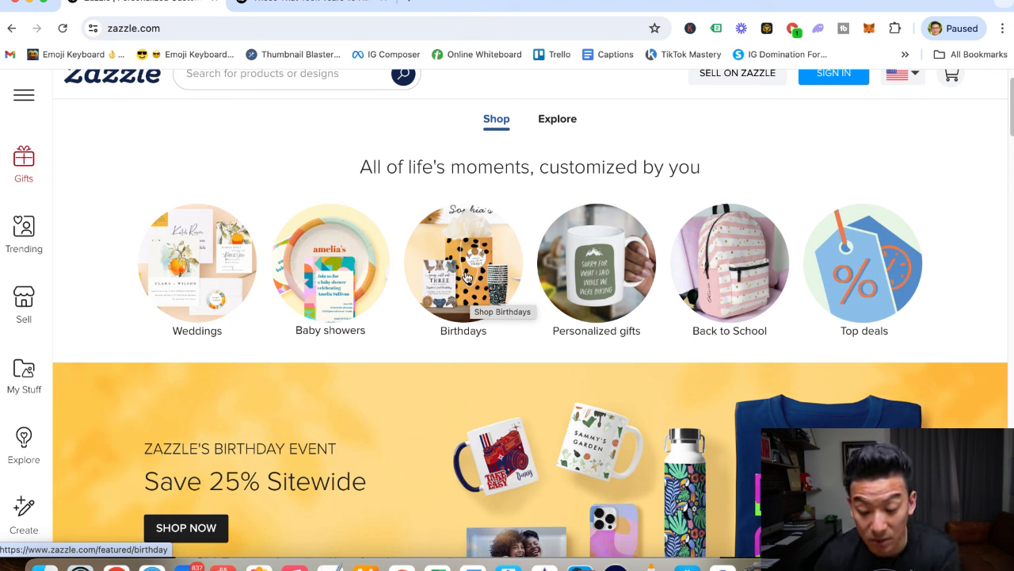
mouse_move(228, 172)
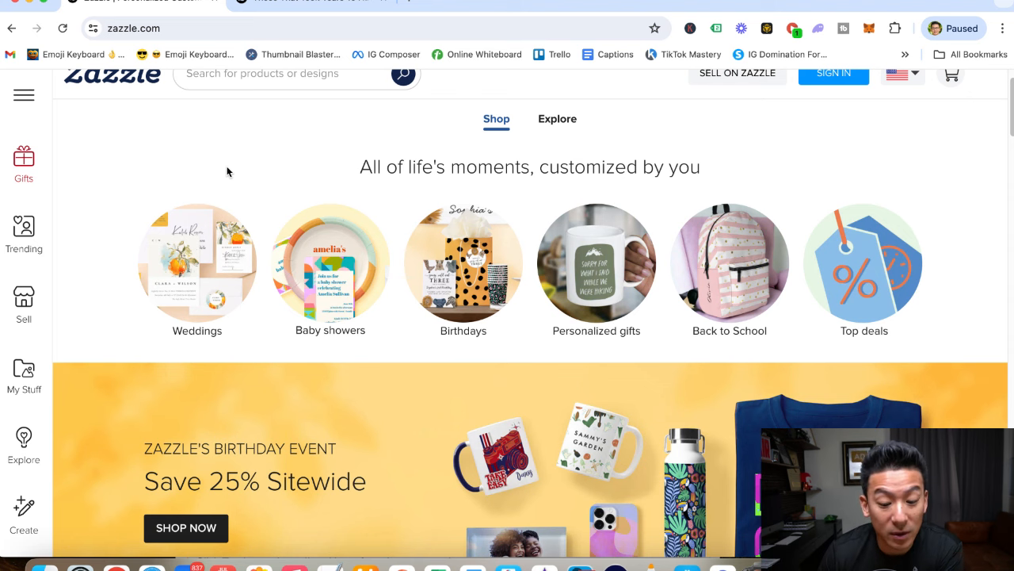
- Scroll to the New on Zazzle row with wallpaper, oven mitts and whiskey glasses
scroll("down", 3)
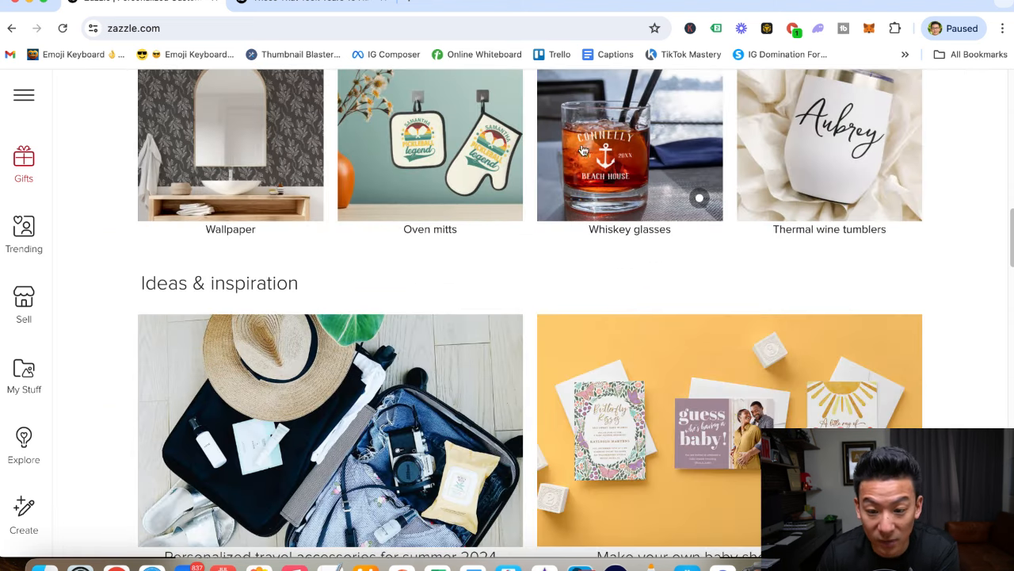
scroll("down", 3)
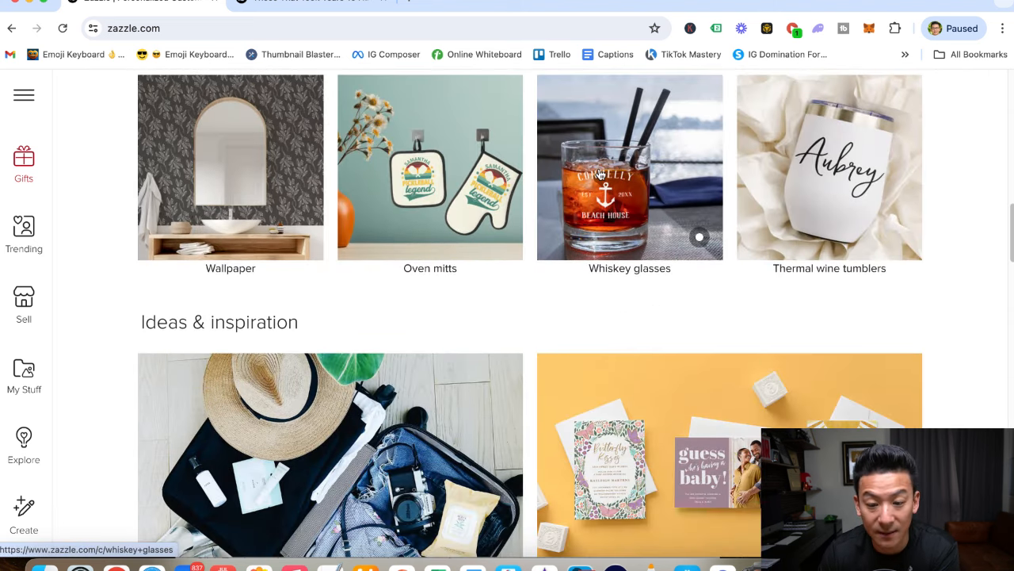
mouse_move(629, 167)
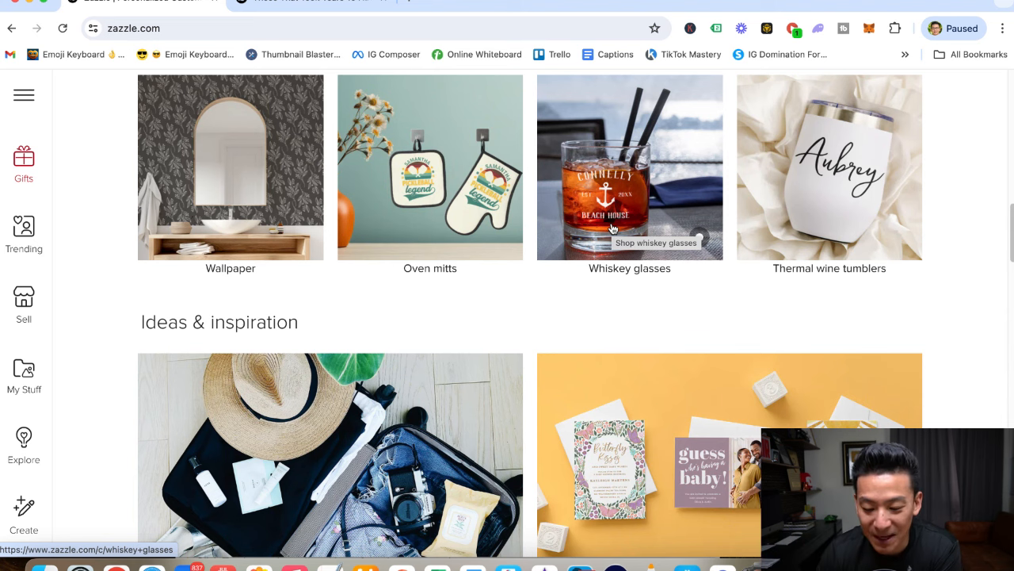
scroll("up", 3)
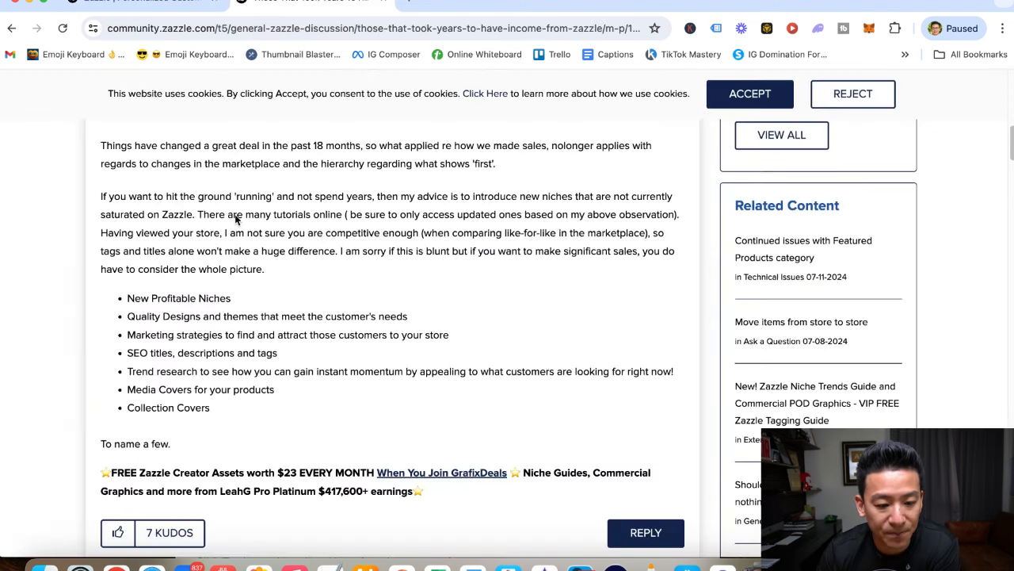
- Scroll the forum thread and highlight the Collection Covers tip in the income reply
scroll("down", 3)
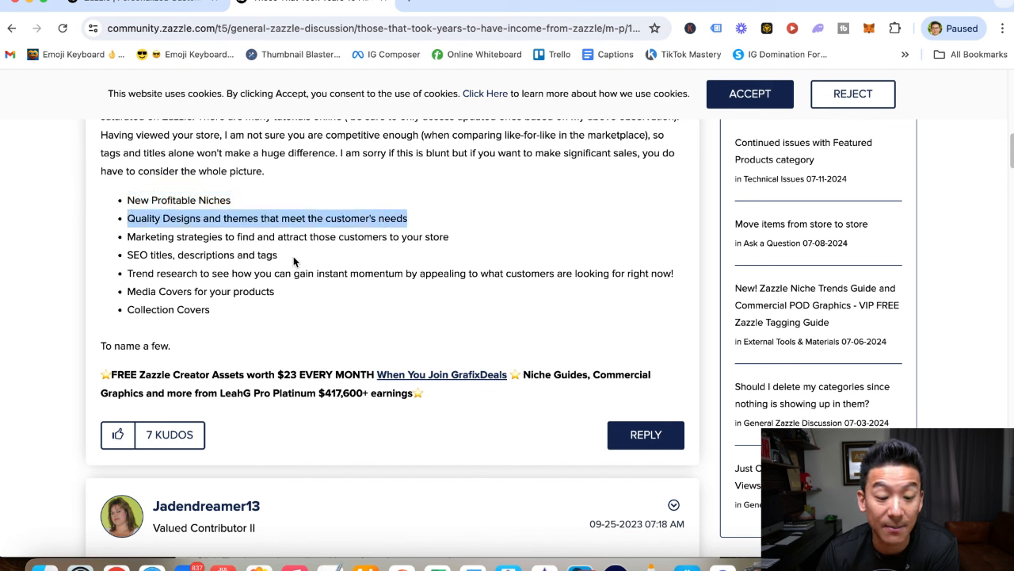
mouse_move(465, 240)
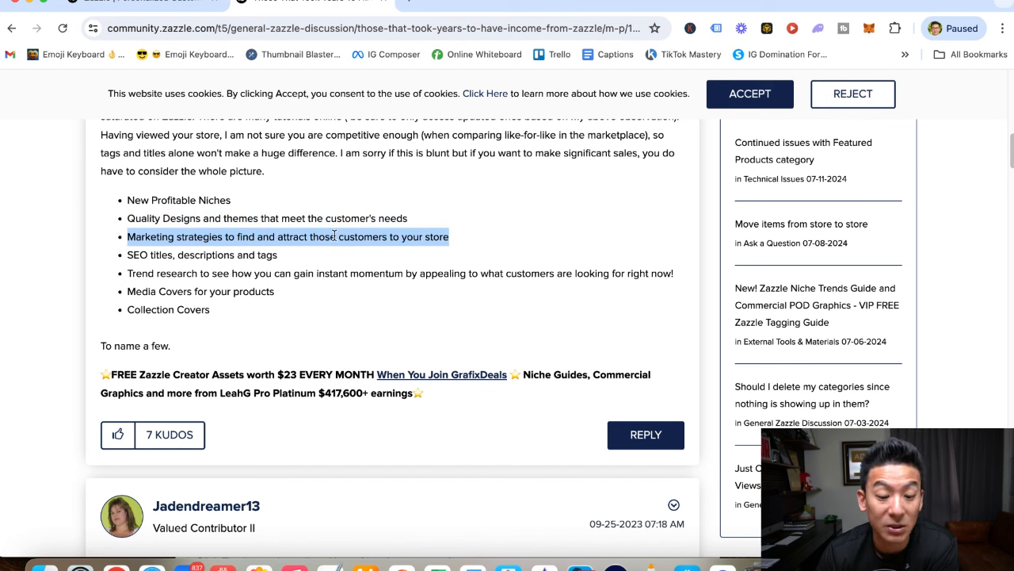
mouse_move(406, 252)
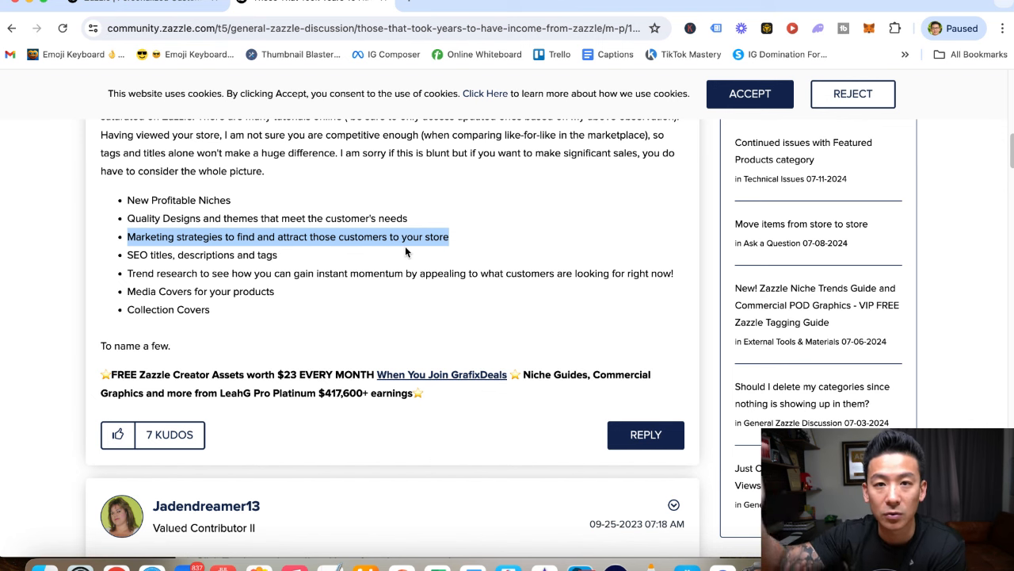
mouse_move(269, 266)
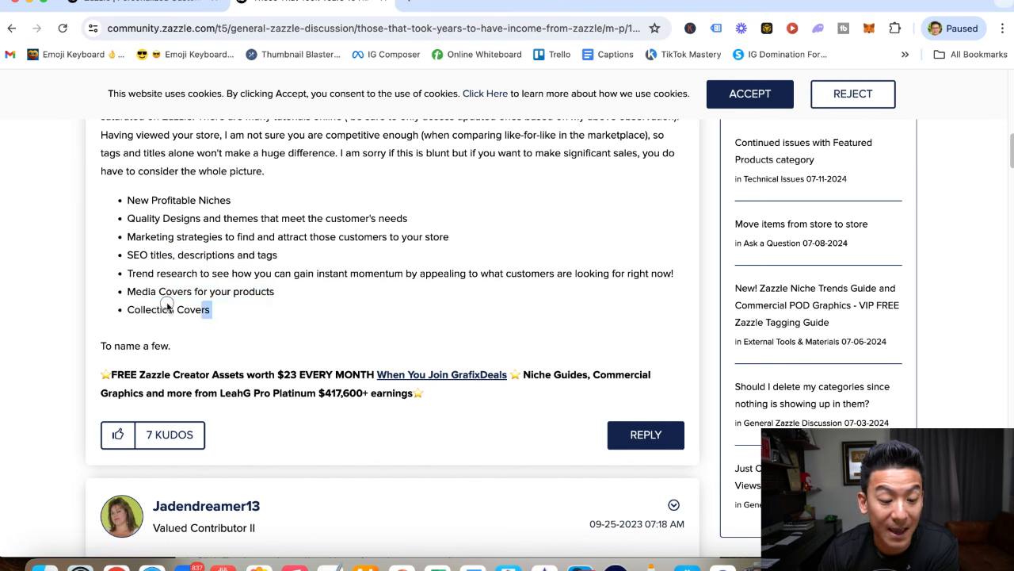
double_click(168, 309)
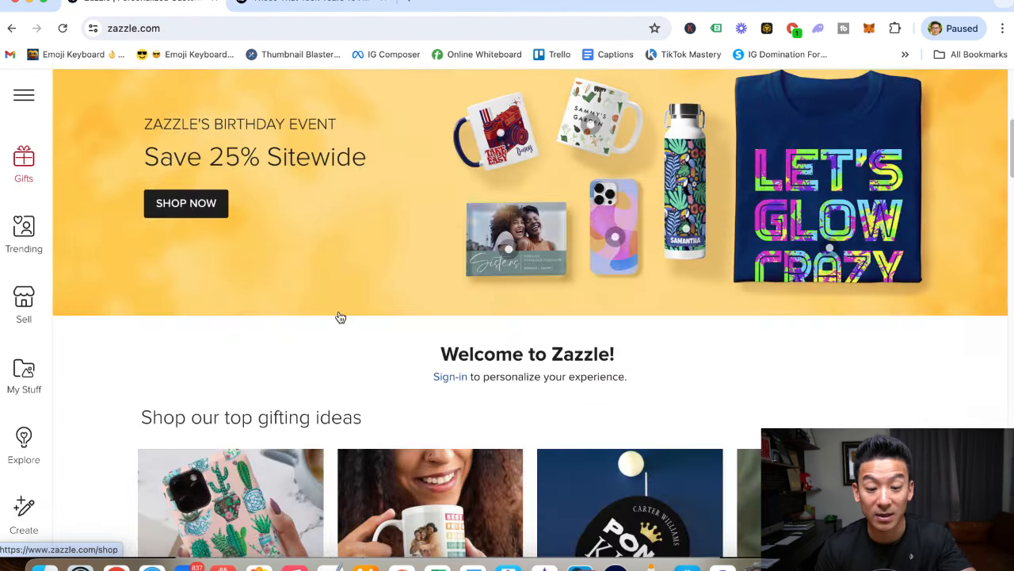
- Scroll the homepage down to the Shop our top gifting ideas section
scroll("down", 3)
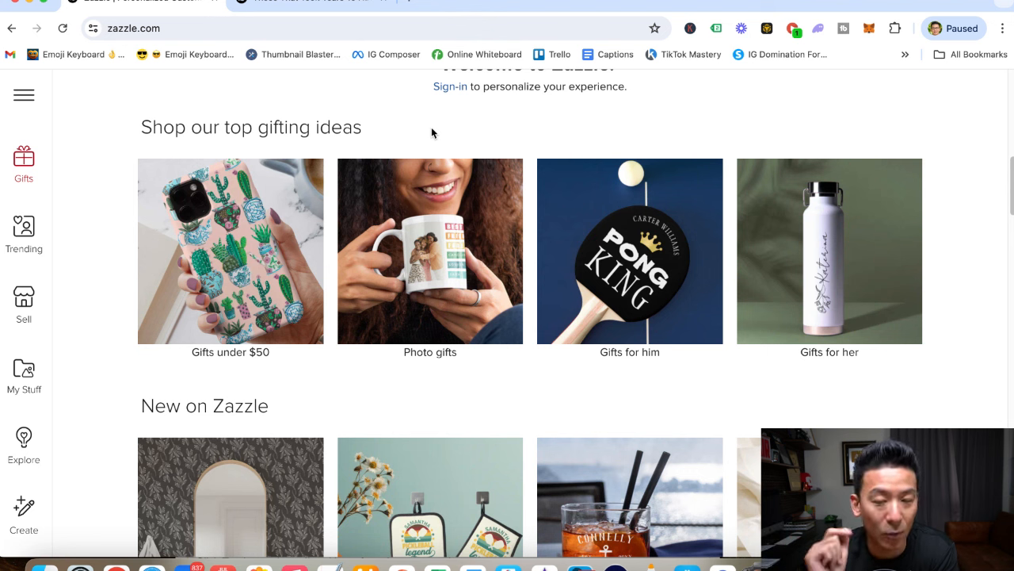
mouse_move(396, 257)
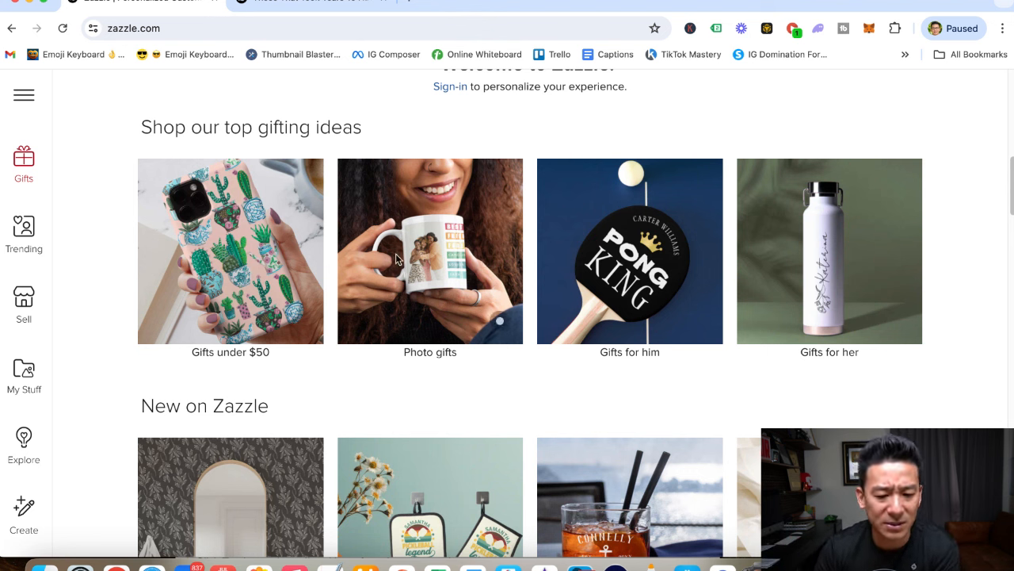